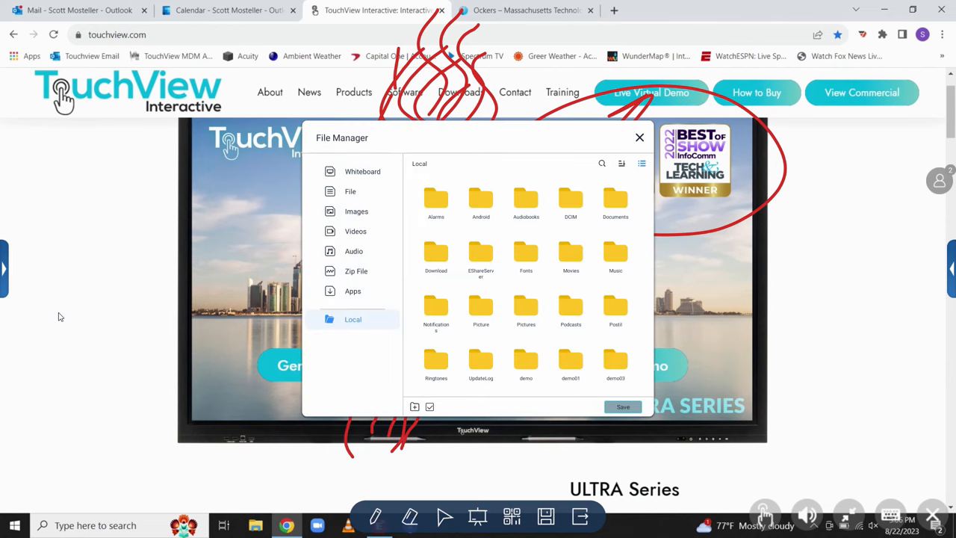
Choose the Images folder as the screenshot's save location and bring up the file-name prompt
{"action": "left_click", "coordinate": [356, 211]}
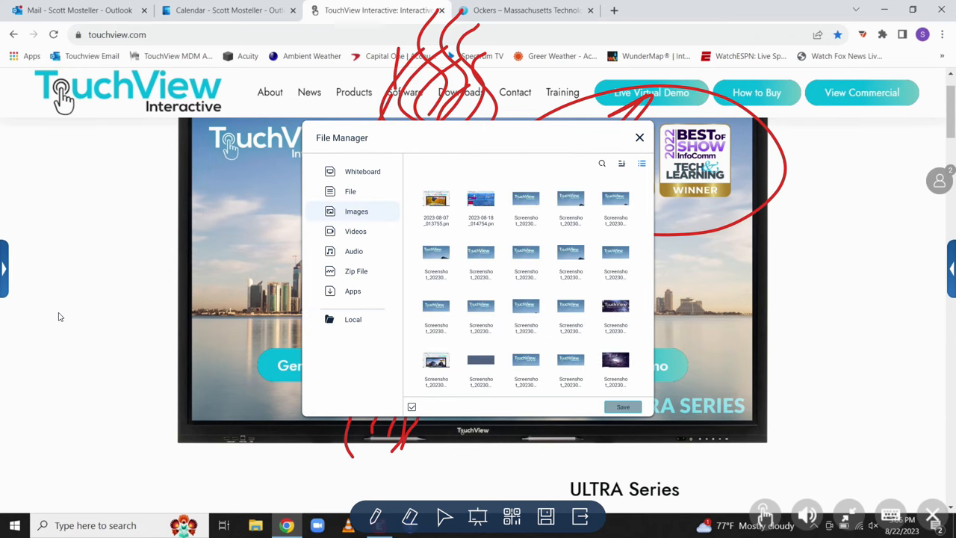
{"action": "left_click", "coordinate": [623, 407]}
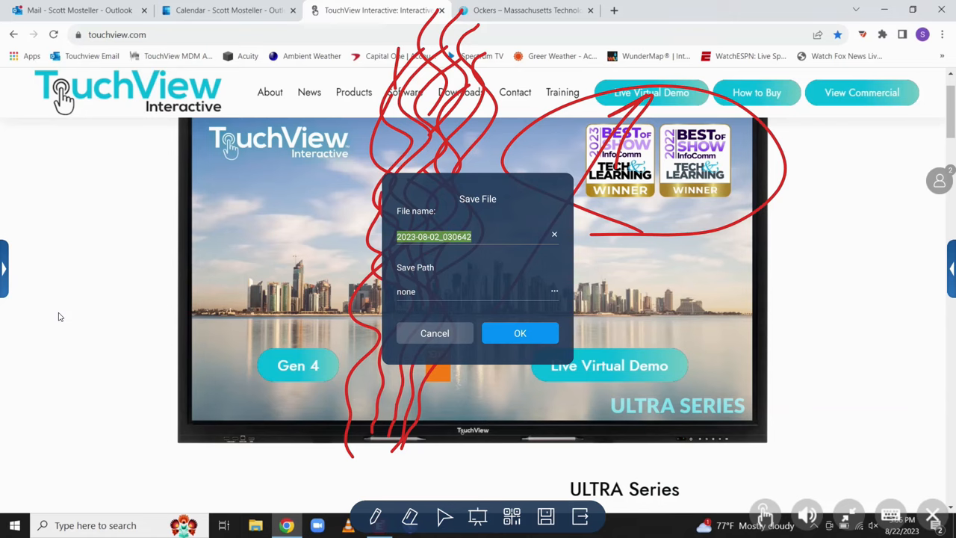